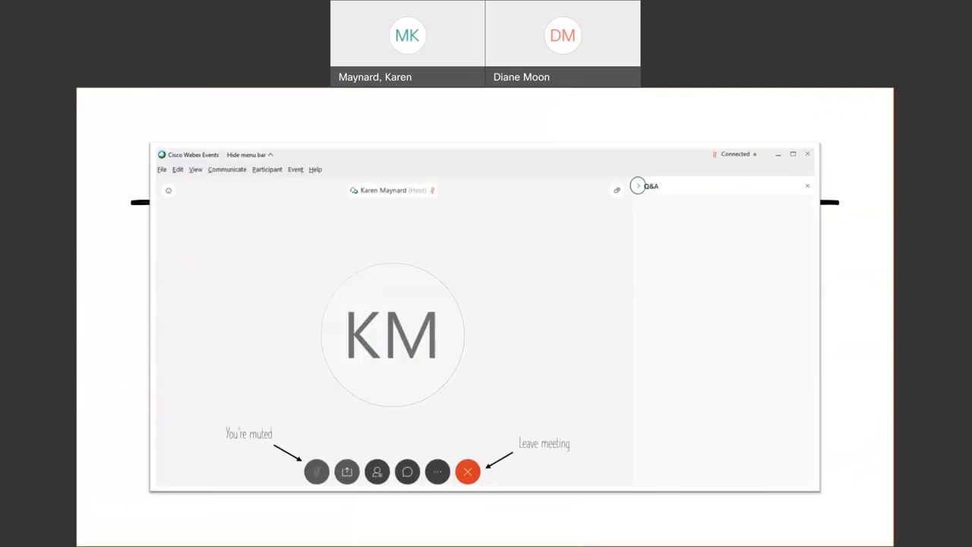
left_click(638, 185)
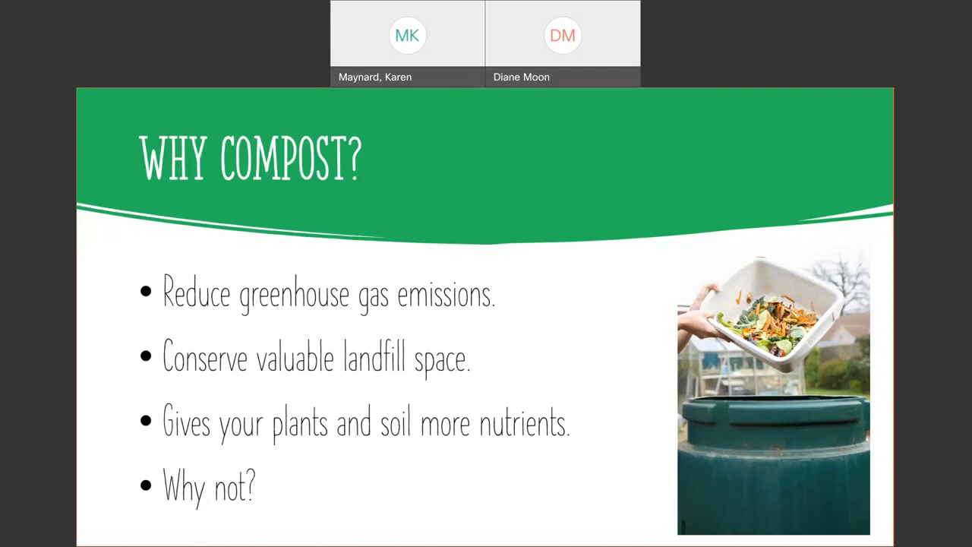
key("Right")
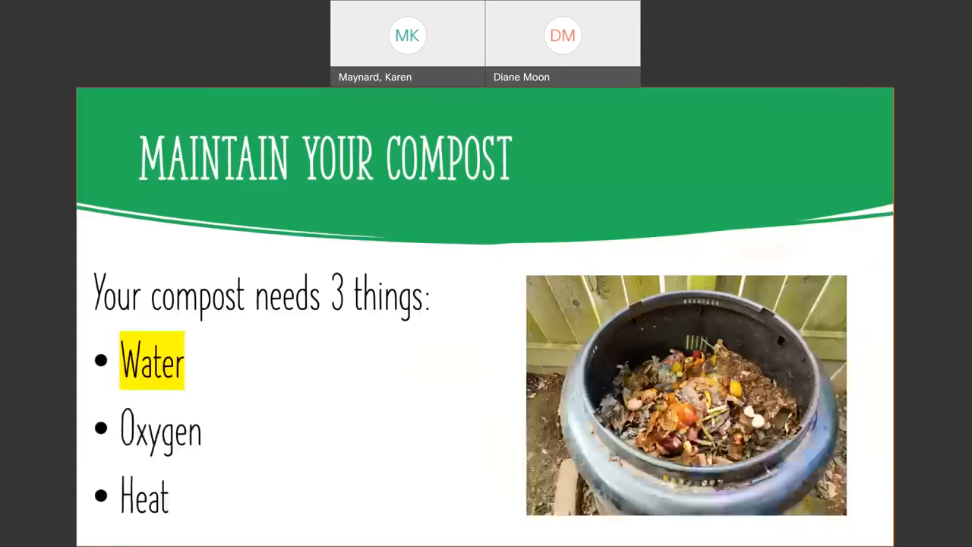
key("Right")
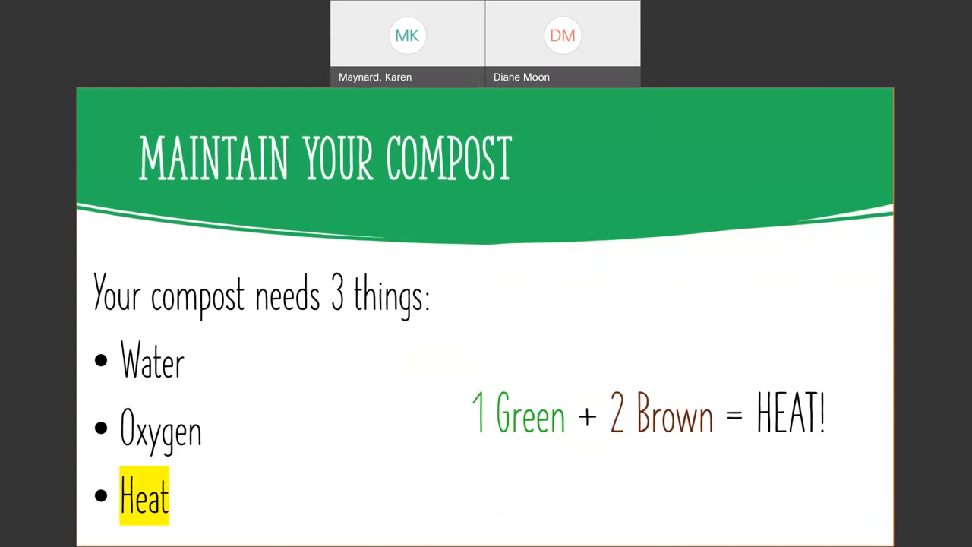
key("right")
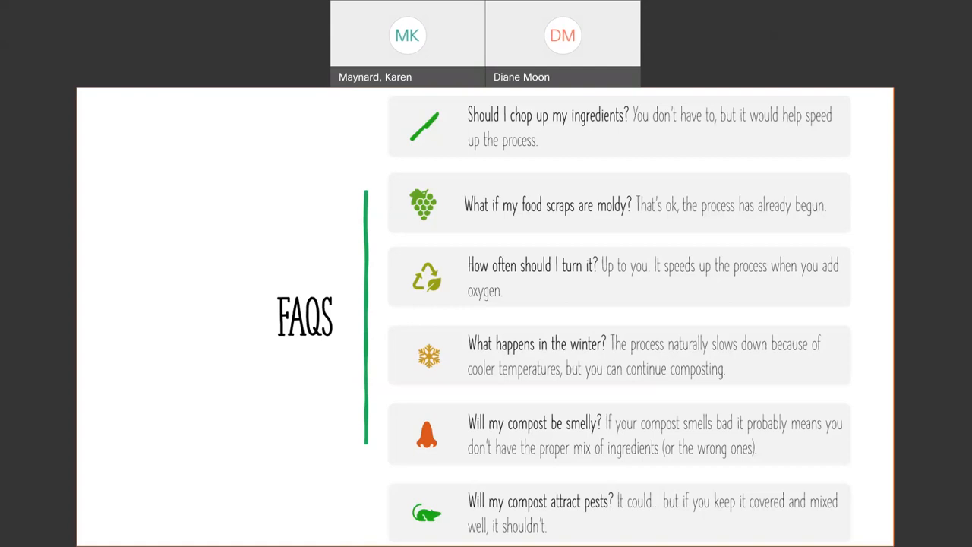
key("Right")
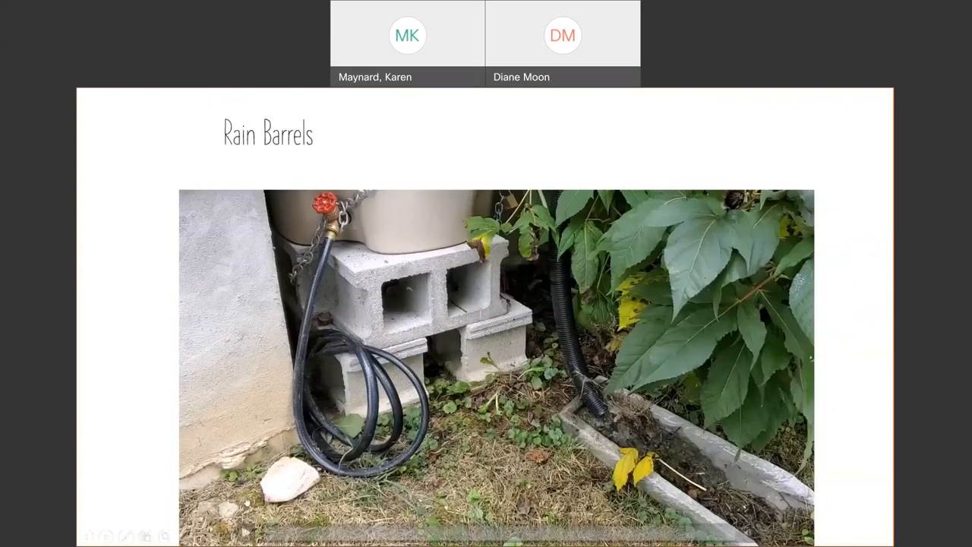
left_click(246, 535)
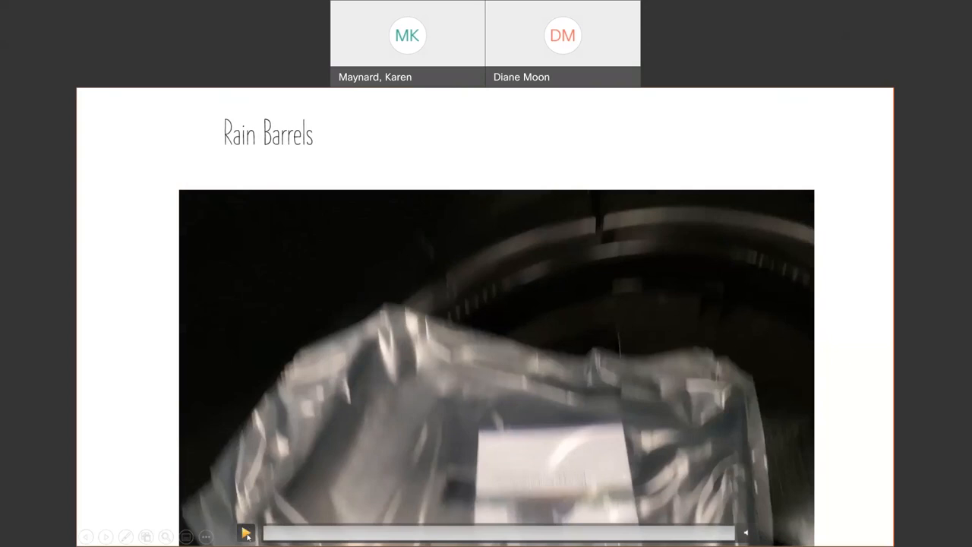
left_click(246, 534)
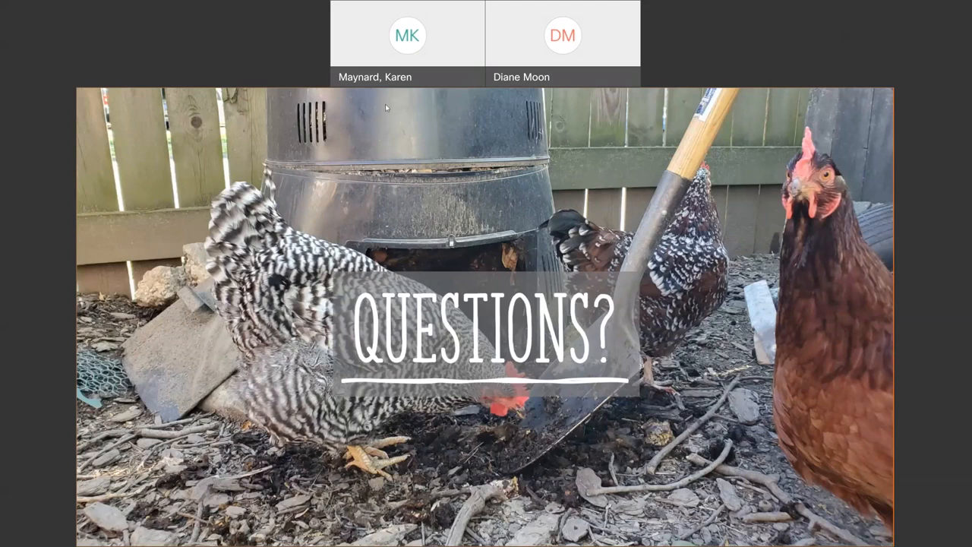
mouse_move(503, 103)
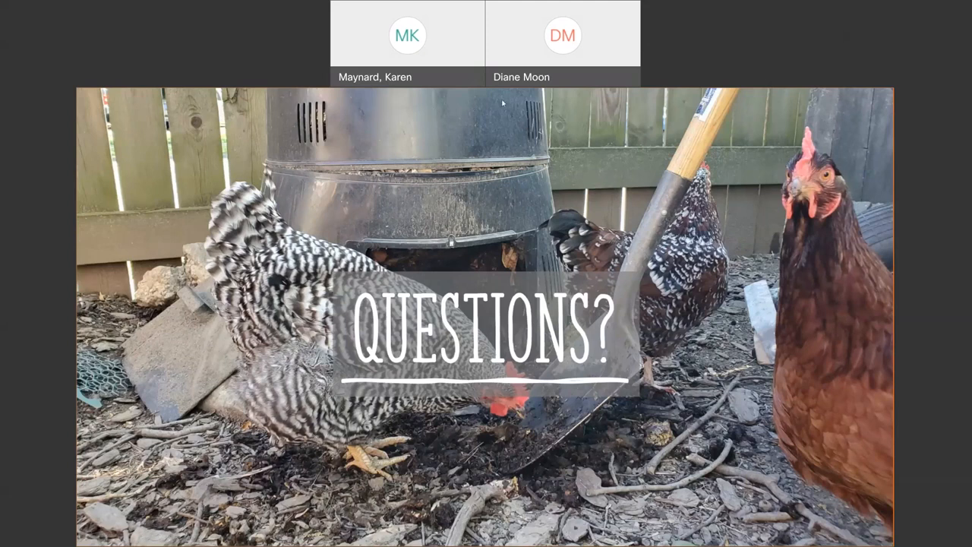
mouse_move(522, 111)
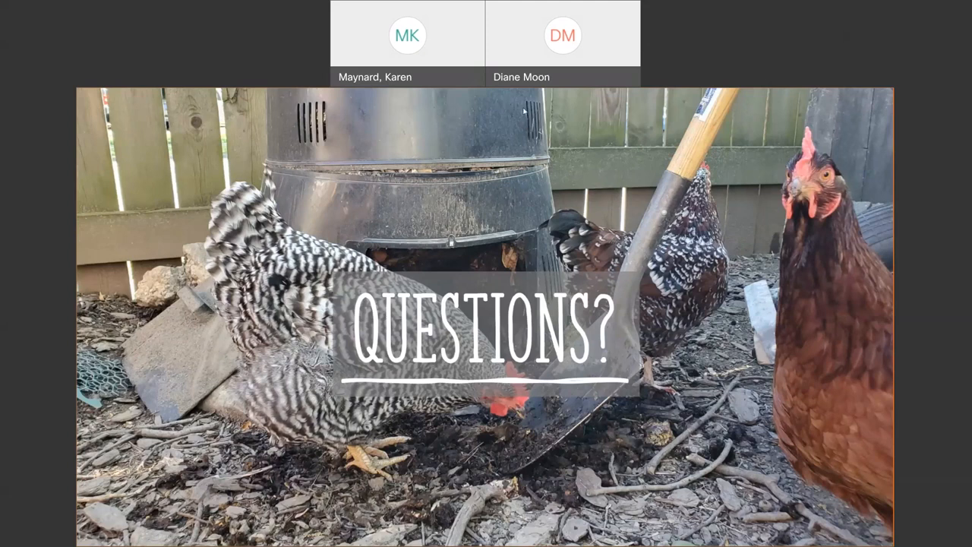